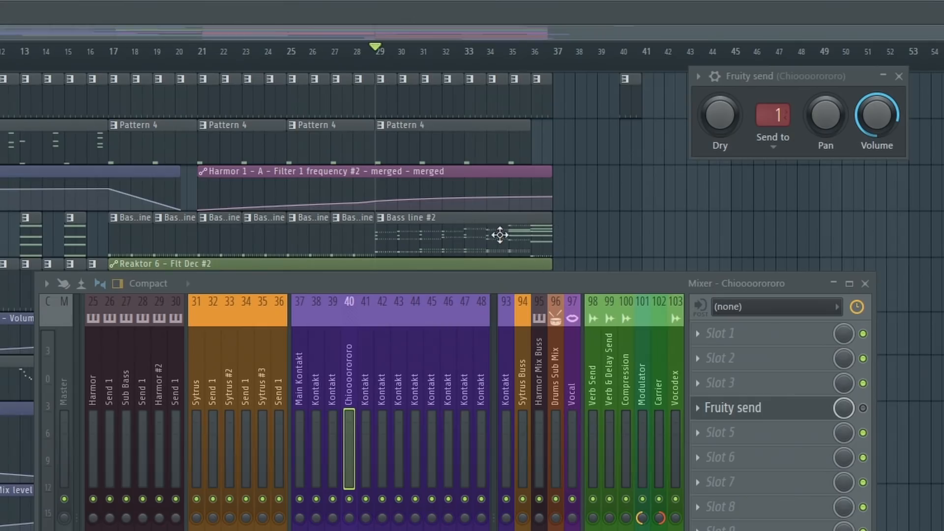
{"action": "mouse_move", "coordinate": [540, 242]}
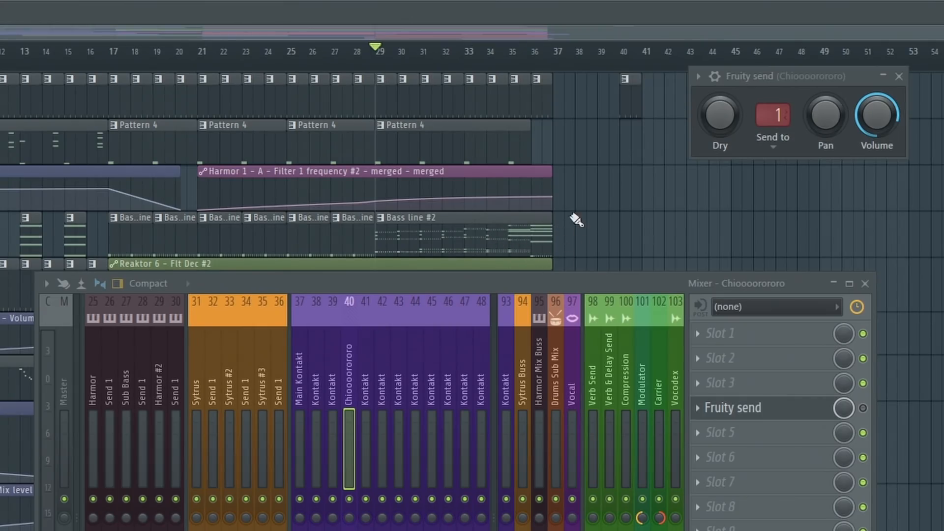
{"action": "mouse_move", "coordinate": [763, 235]}
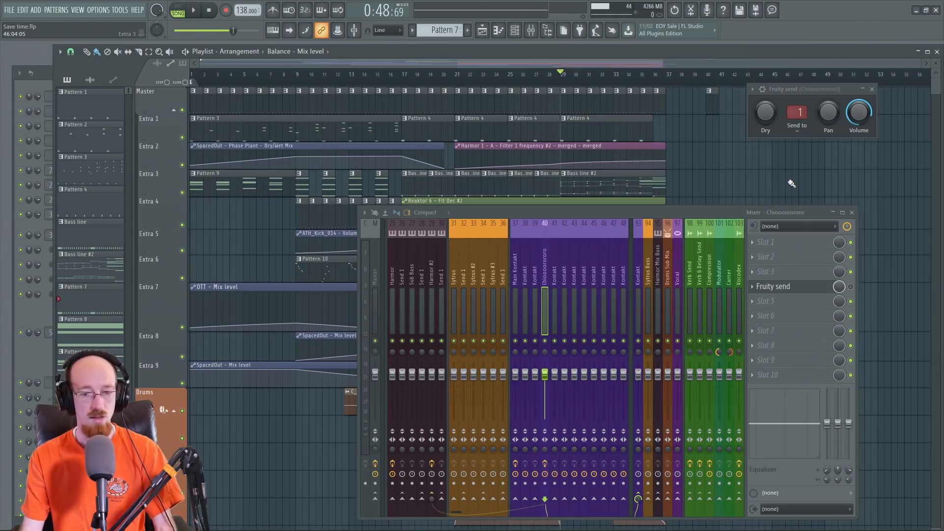
Select the Harmor #2 mixer track and inspect its effect chain
{"action": "left_click", "coordinate": [194, 10]}
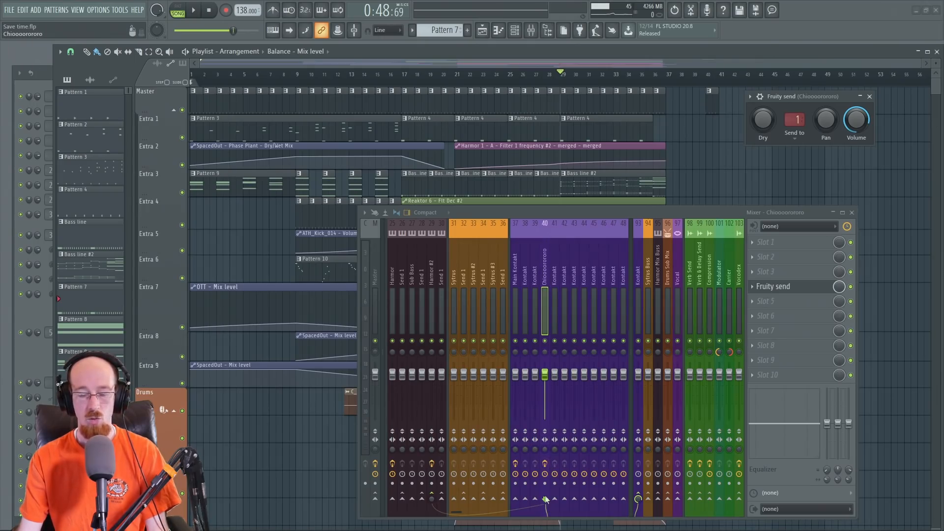
{"action": "left_click", "coordinate": [794, 118]}
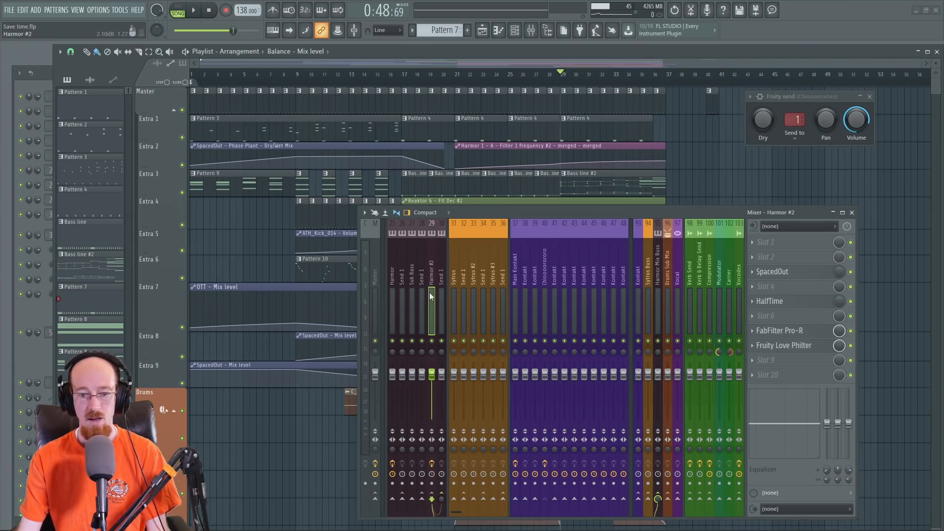
{"action": "mouse_move", "coordinate": [839, 286]}
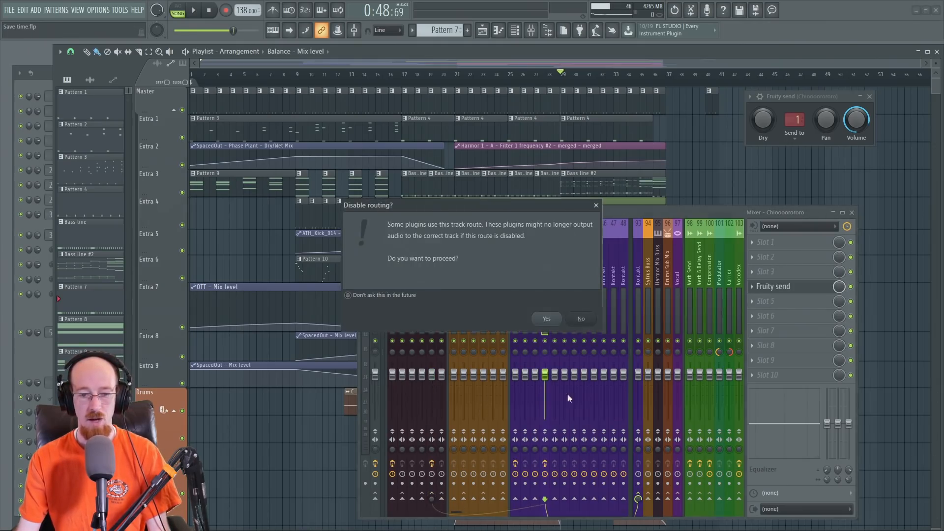
Dismiss the disable-routing warning and check the route cables at the bottom of the mixer
{"action": "left_click", "coordinate": [545, 319]}
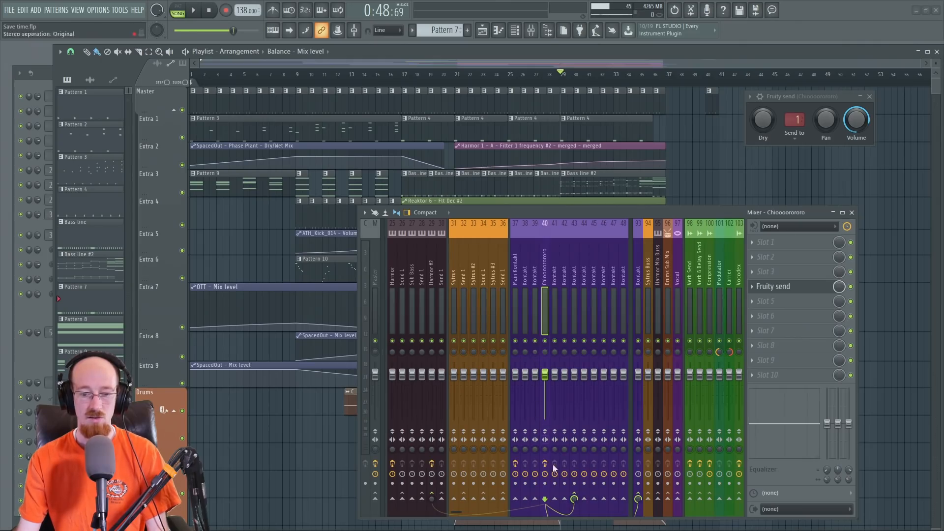
{"action": "left_click", "coordinate": [573, 473]}
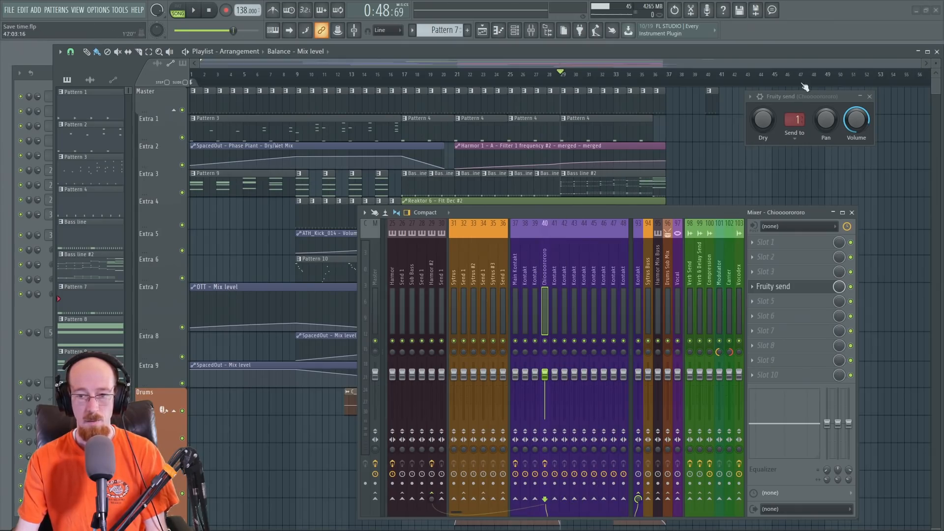
Review the Fruity Send destination list (Harmor #2, Kontakt) unchanged, then show the channel rack
{"action": "left_click", "coordinate": [794, 118]}
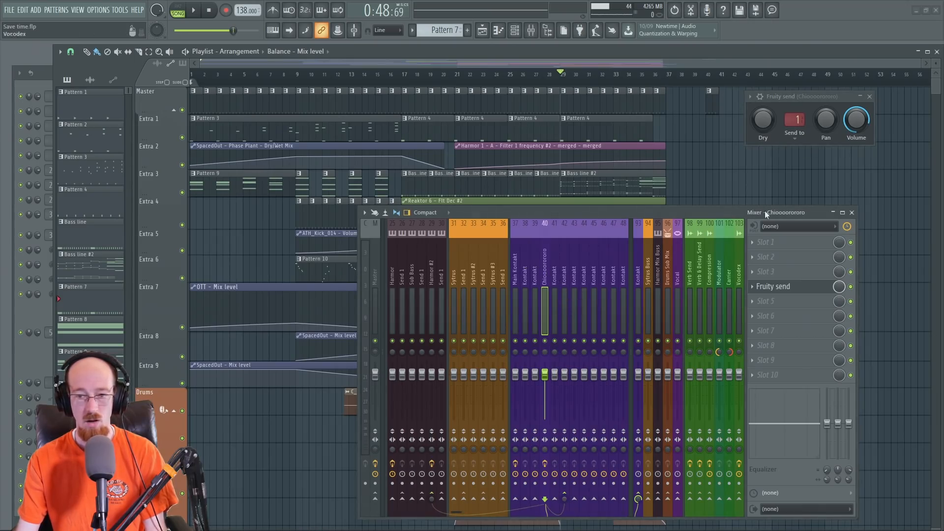
{"action": "left_click", "coordinate": [794, 119]}
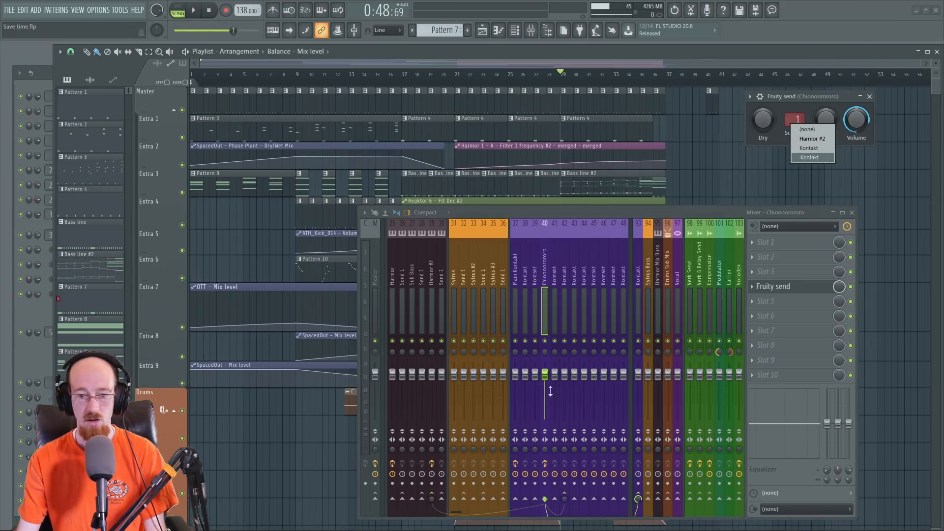
{"action": "left_click", "coordinate": [808, 158]}
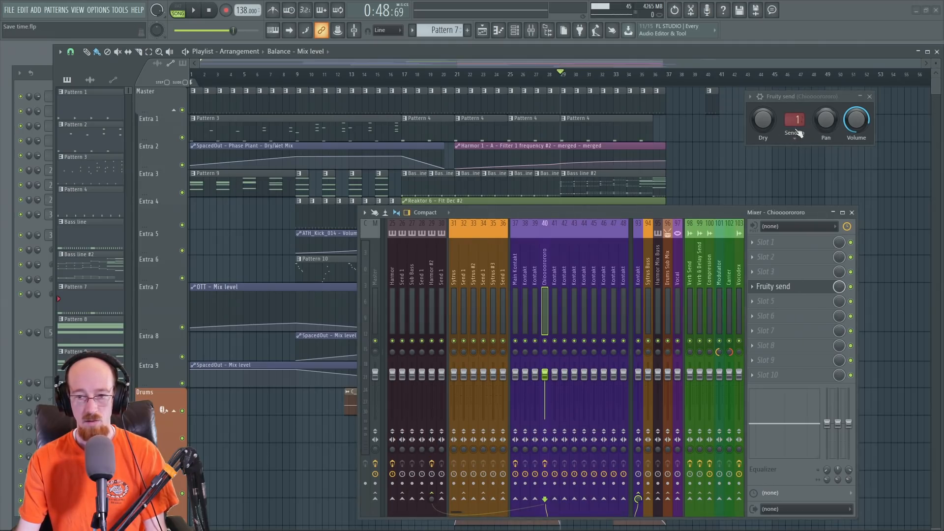
{"action": "left_click", "coordinate": [795, 118]}
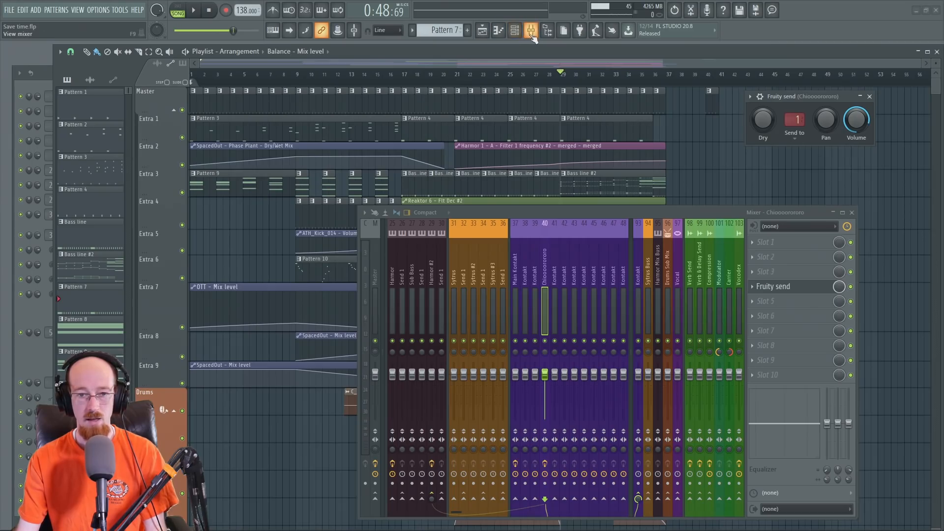
{"action": "left_click", "coordinate": [530, 31]}
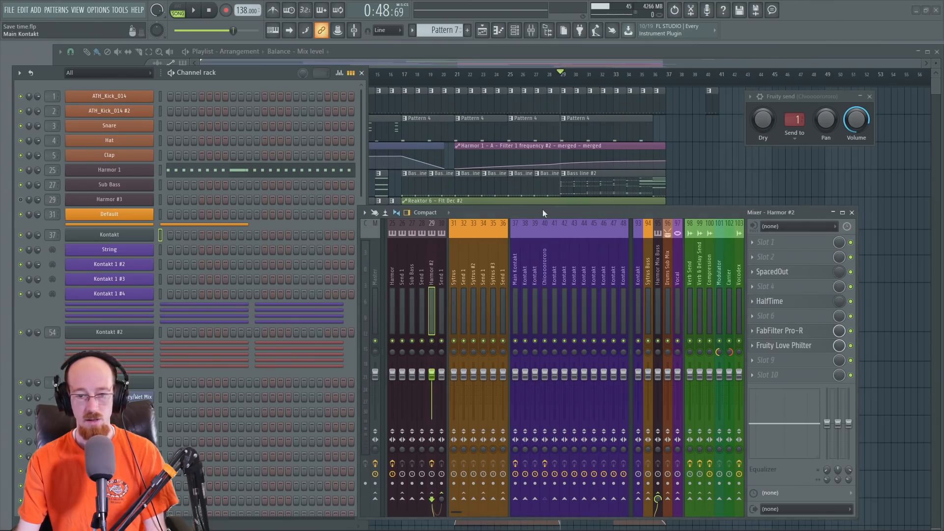
Close the channel rack to return to the mixer
{"action": "left_click", "coordinate": [194, 9]}
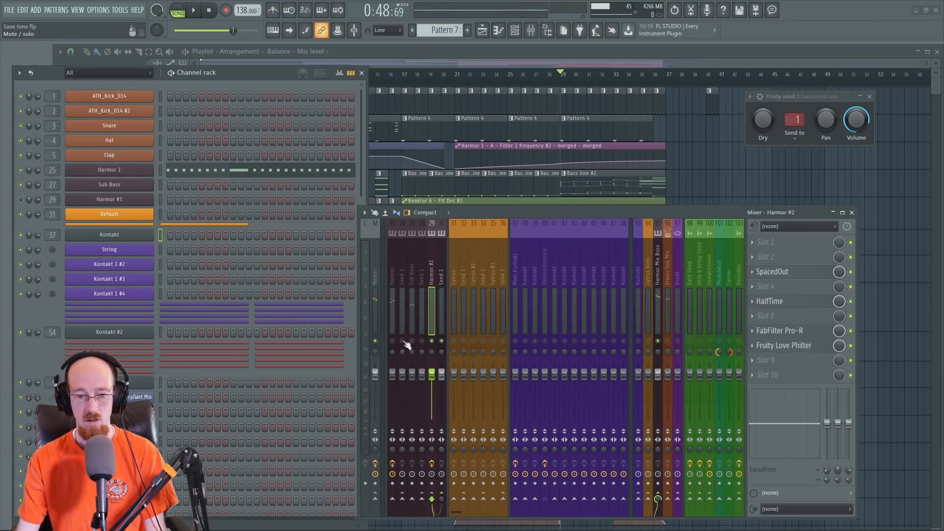
{"action": "mouse_move", "coordinate": [548, 346]}
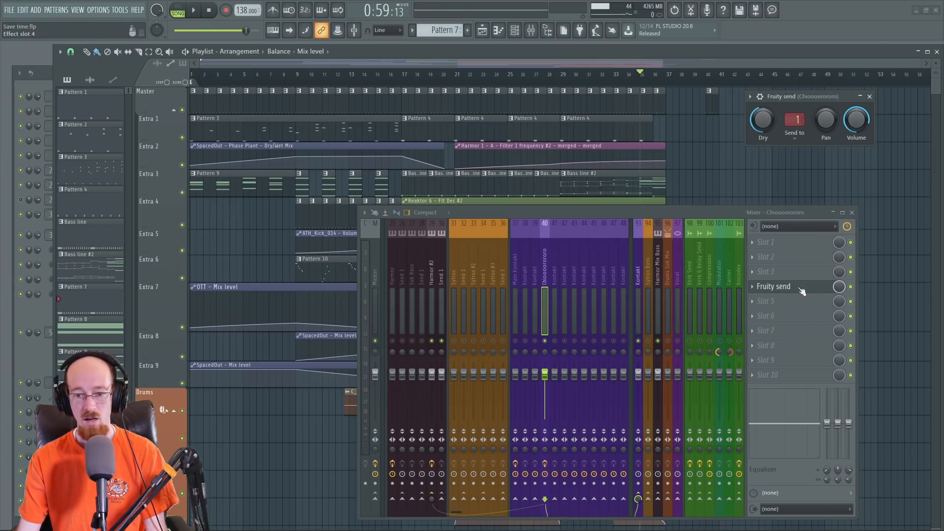
{"action": "left_click", "coordinate": [194, 9]}
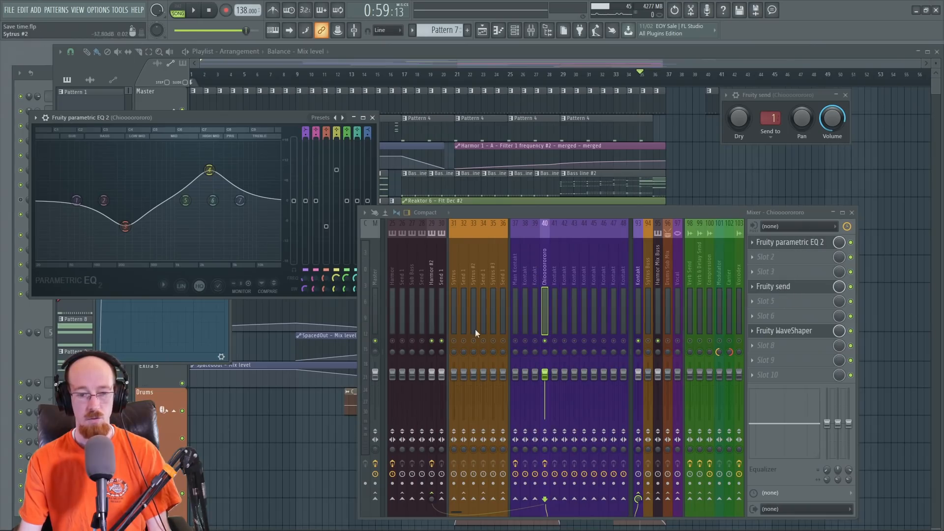
Lower the Fruity Send dry level and adjust the gain of Parametric EQ 2's fourth band
{"action": "left_click_drag", "start_coordinate": [737, 117], "coordinate": [737, 111]}
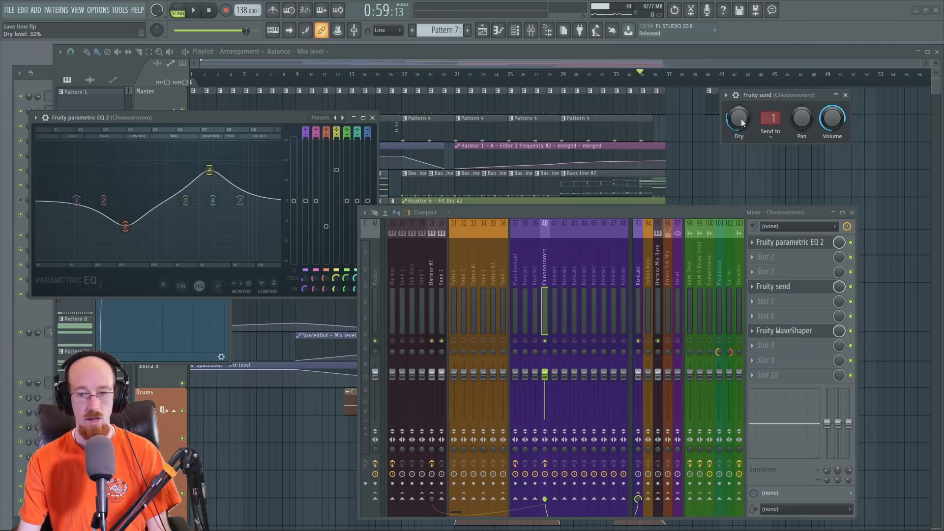
{"action": "left_click", "coordinate": [193, 10]}
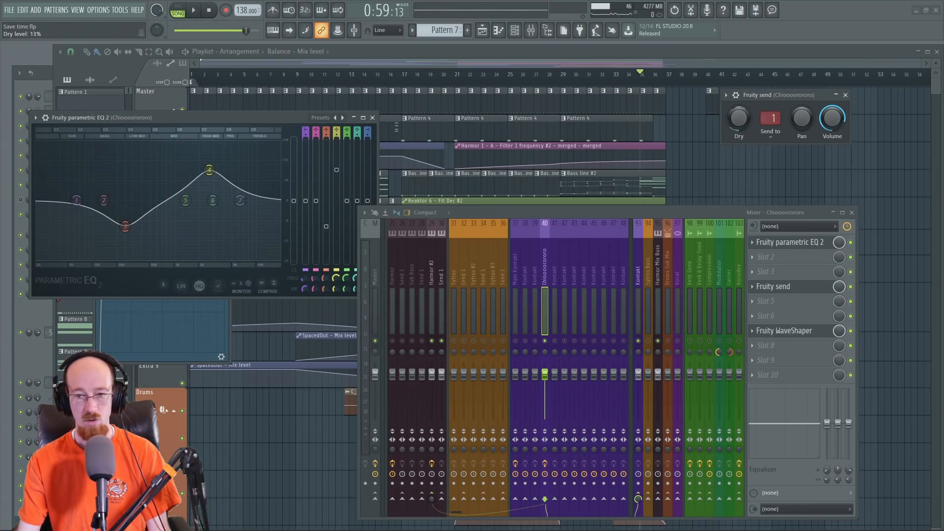
{"action": "left_click_drag", "start_coordinate": [208, 170], "coordinate": [209, 170]}
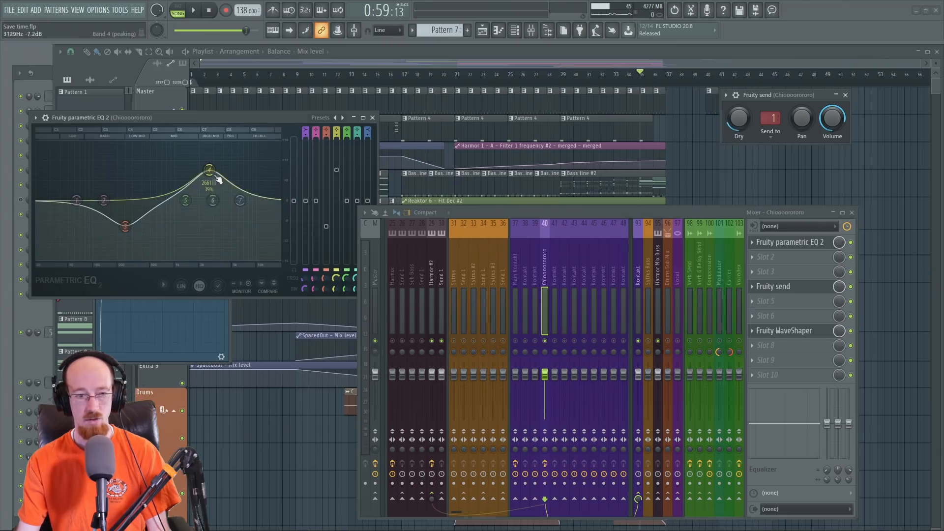
{"action": "left_click_drag", "start_coordinate": [207, 168], "coordinate": [183, 207]}
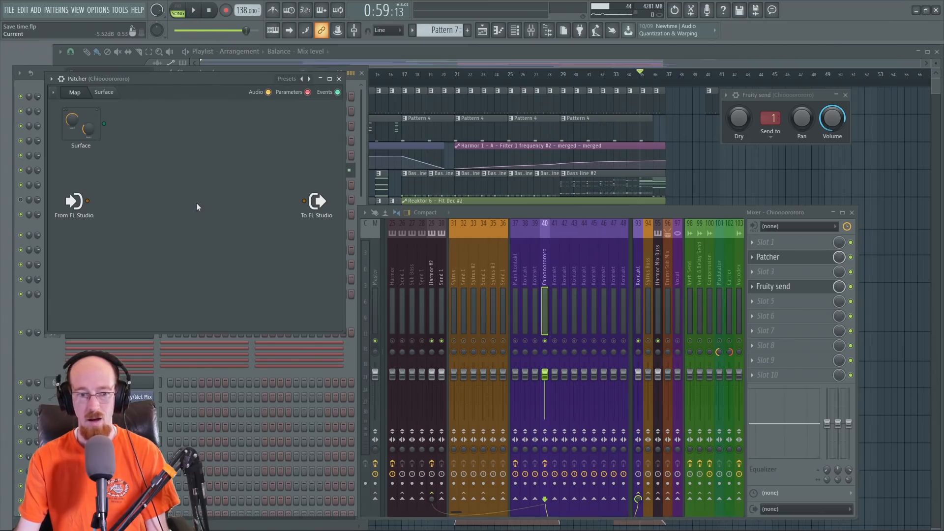
{"action": "mouse_move", "coordinate": [201, 202]}
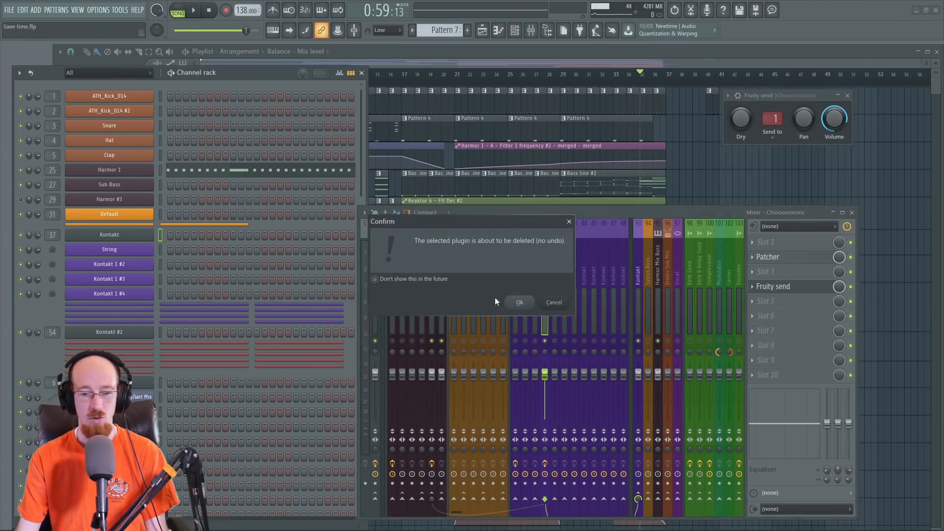
Confirm deleting the Patcher, leaving Fruity Send as the choir track's only effect
{"action": "left_click", "coordinate": [519, 302]}
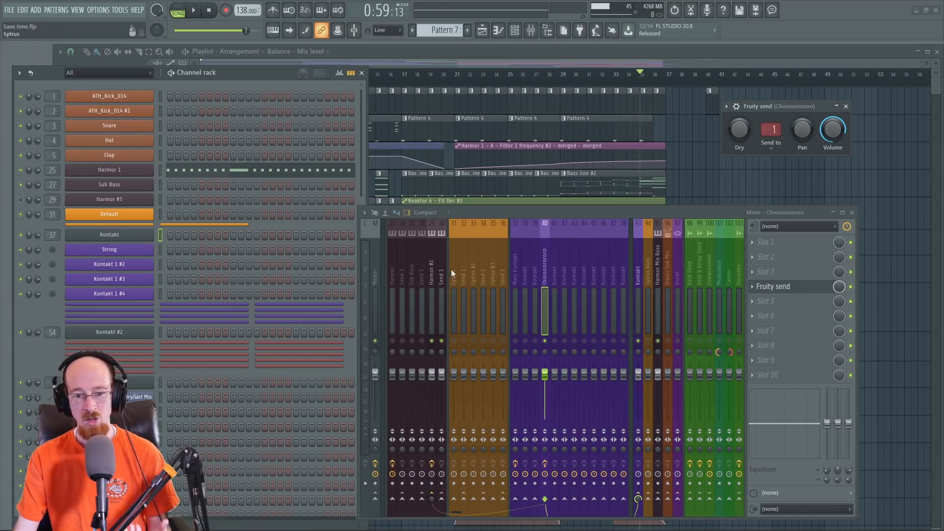
{"action": "left_click", "coordinate": [432, 271]}
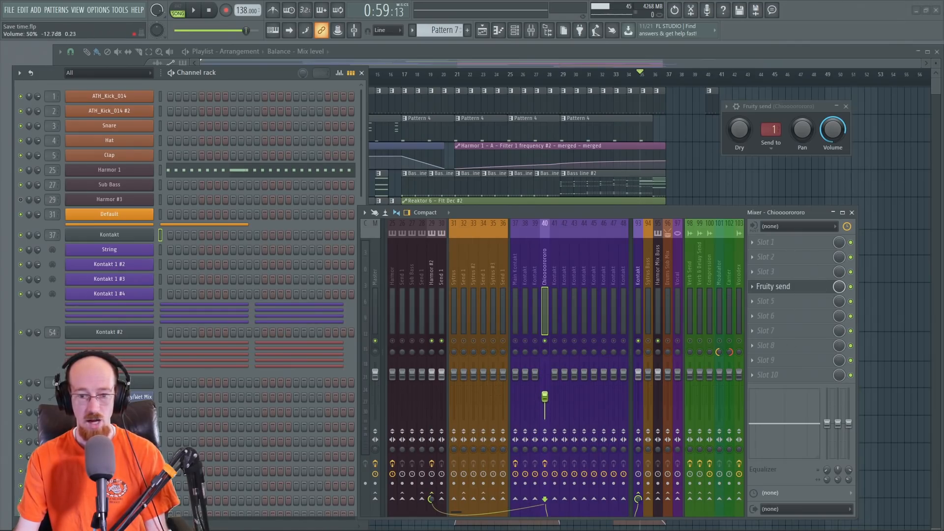
{"action": "left_click_drag", "start_coordinate": [544, 397], "coordinate": [543, 374]}
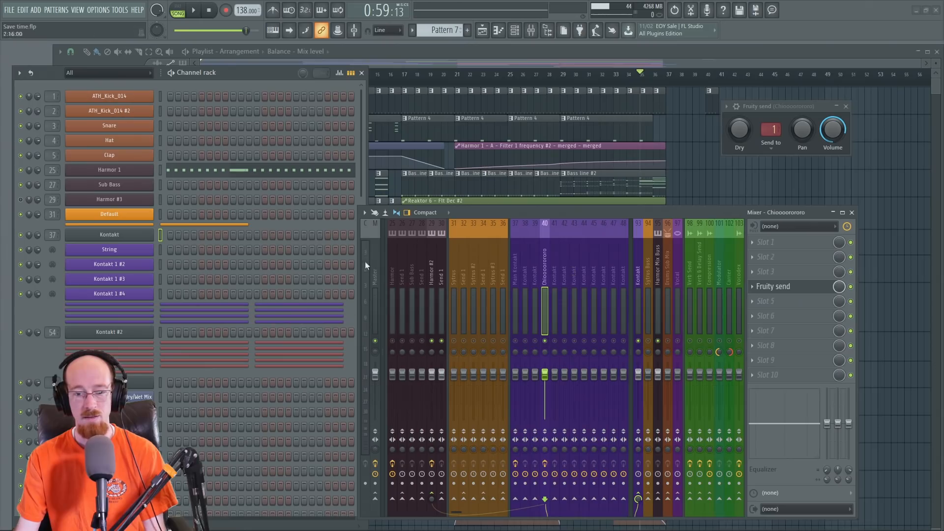
{"action": "left_click", "coordinate": [689, 272]}
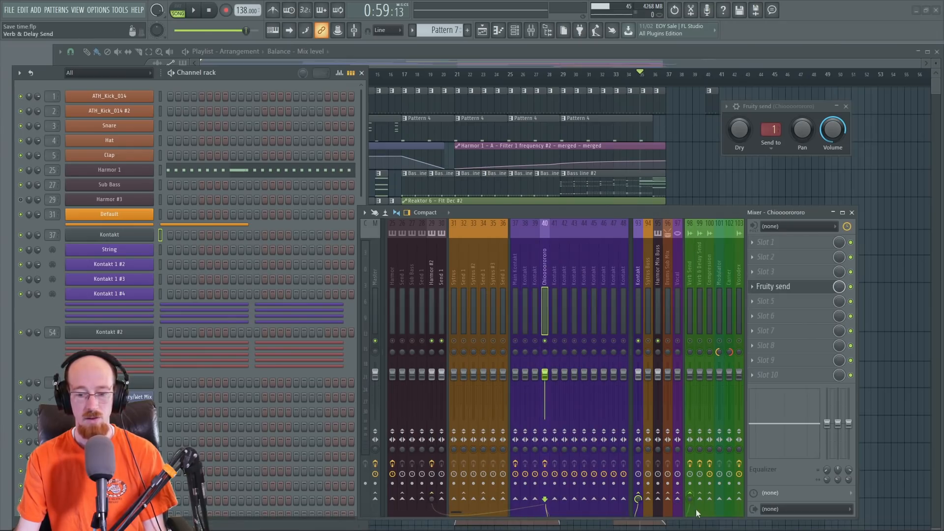
{"action": "left_click_drag", "start_coordinate": [690, 503], "coordinate": [692, 498]}
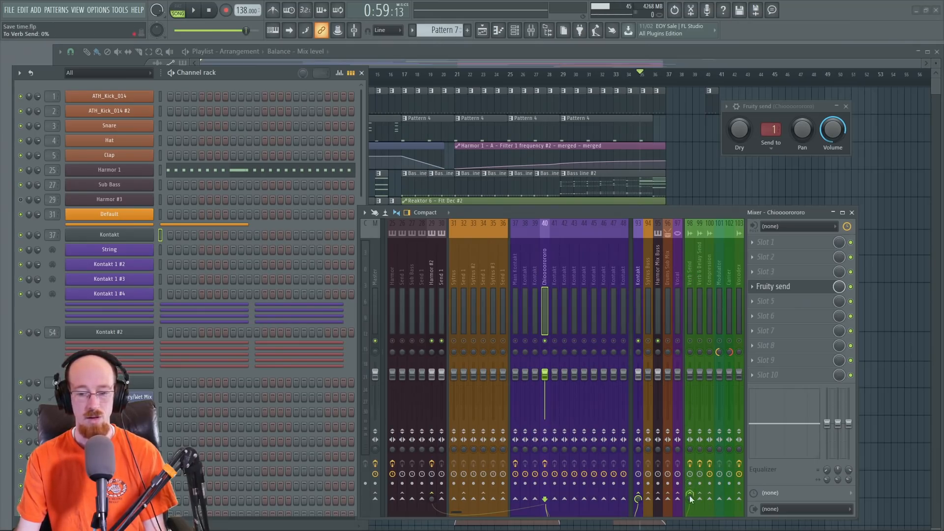
{"action": "left_click", "coordinate": [689, 271]}
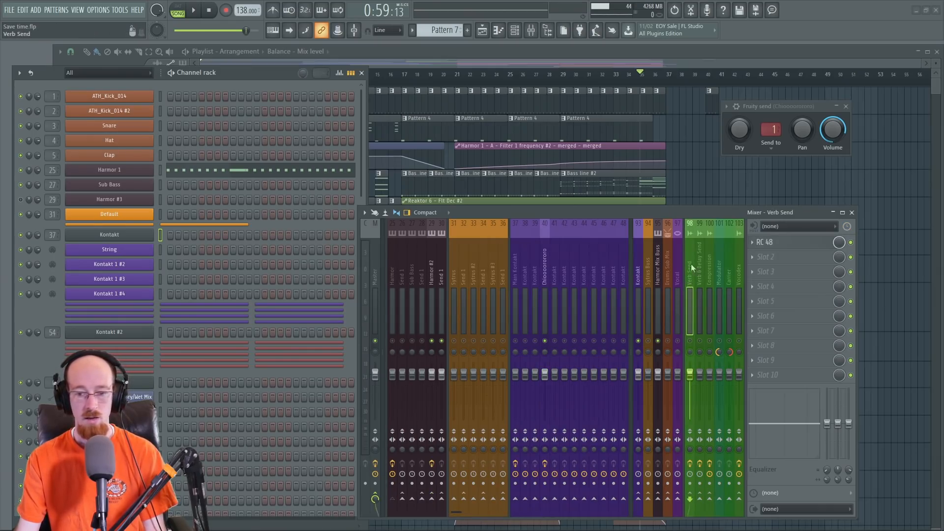
{"action": "mouse_move", "coordinate": [687, 283]}
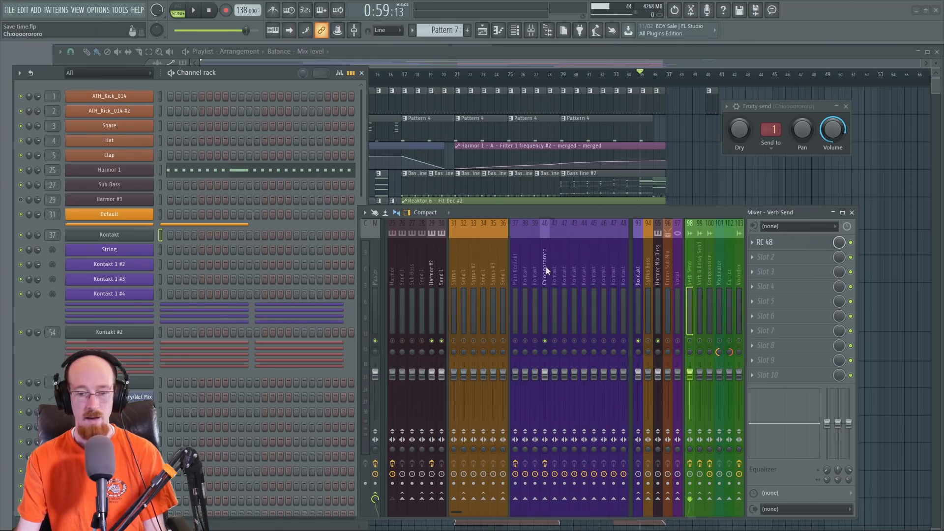
{"action": "left_click", "coordinate": [544, 271]}
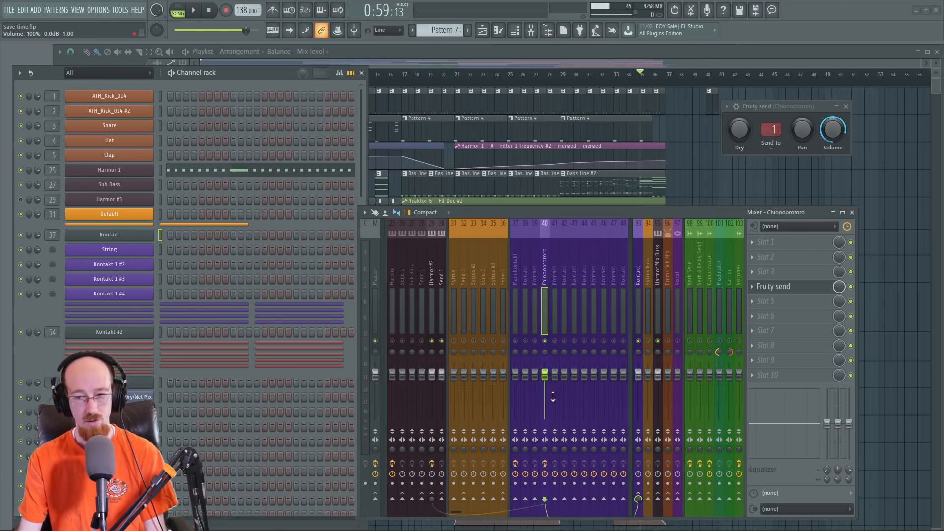